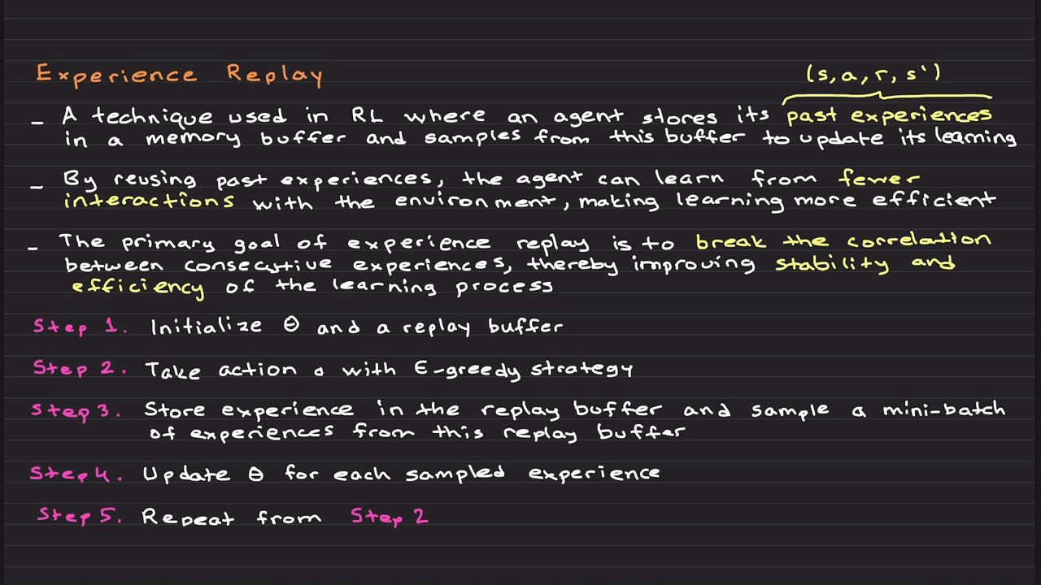
Highlight the script's constants and the replay buffer size 1000 and batch size 4 definitions.
{"action": "left_click_drag", "start_coordinate": [788, 129], "coordinate": [992, 128]}
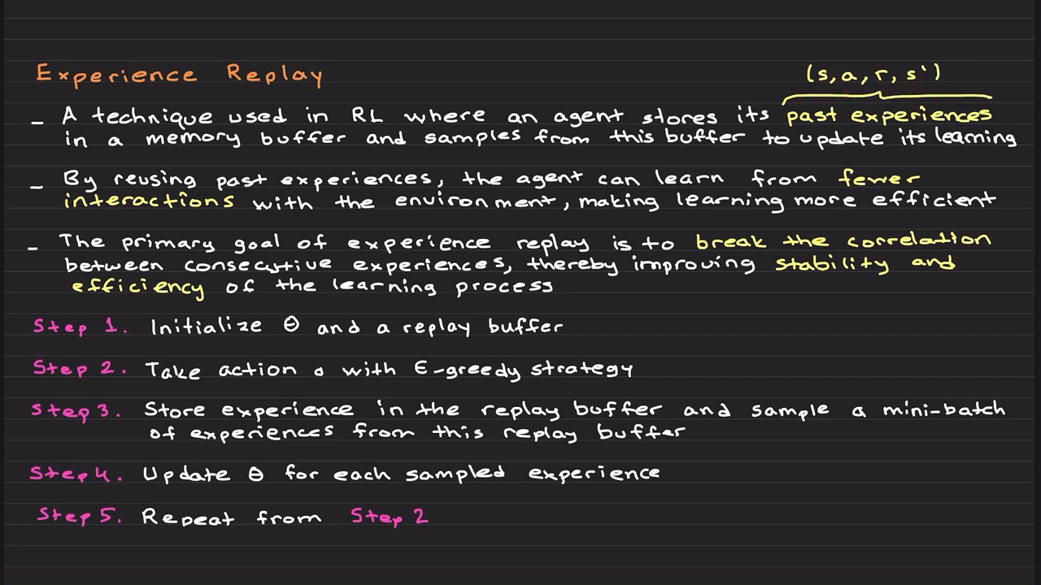
{"action": "left_click_drag", "start_coordinate": [231, 189], "coordinate": [317, 188]}
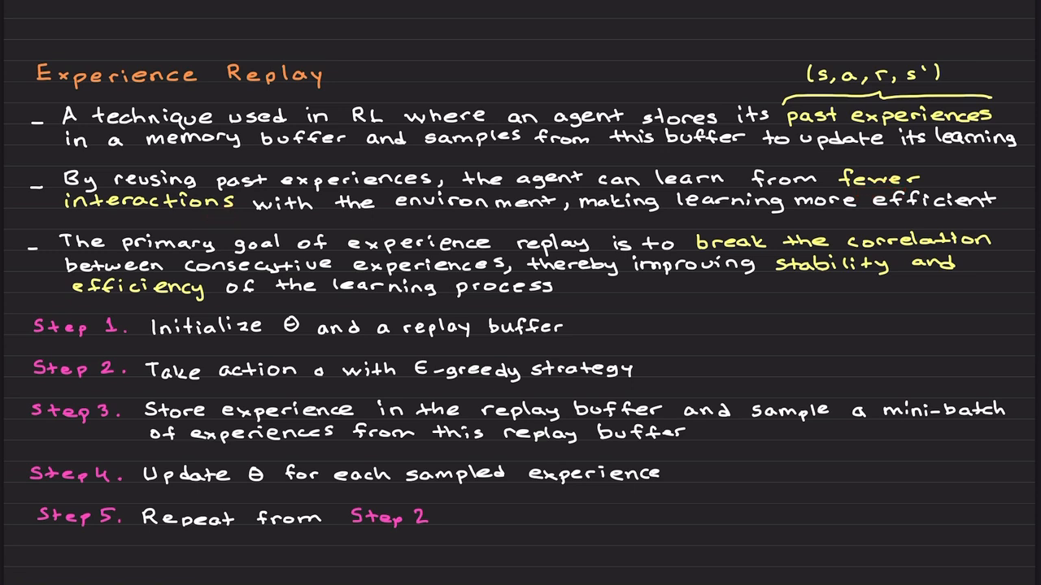
{"action": "left_click_drag", "start_coordinate": [822, 217], "coordinate": [924, 218]}
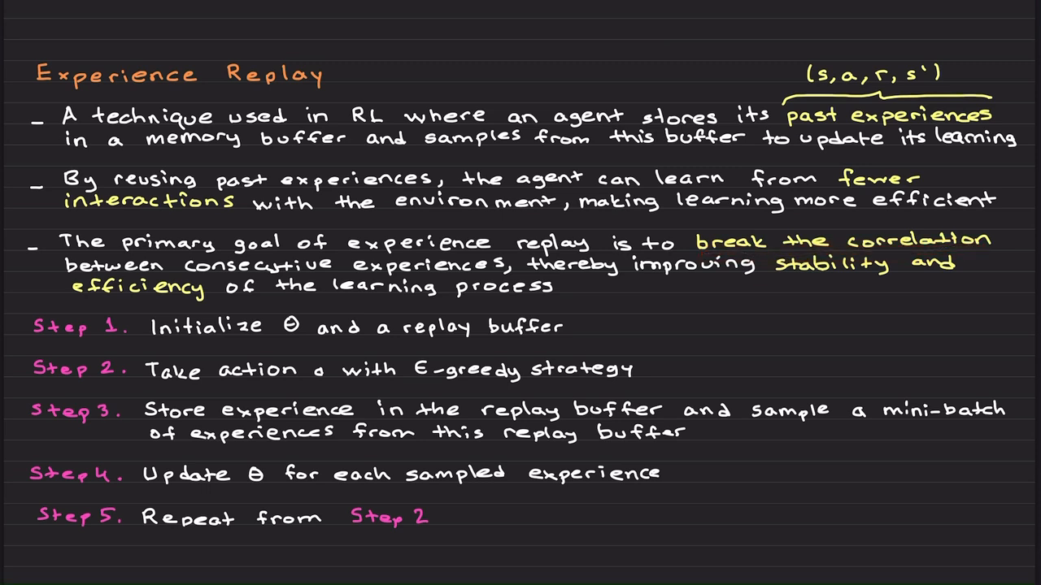
{"action": "left_click_drag", "start_coordinate": [195, 280], "coordinate": [505, 280]}
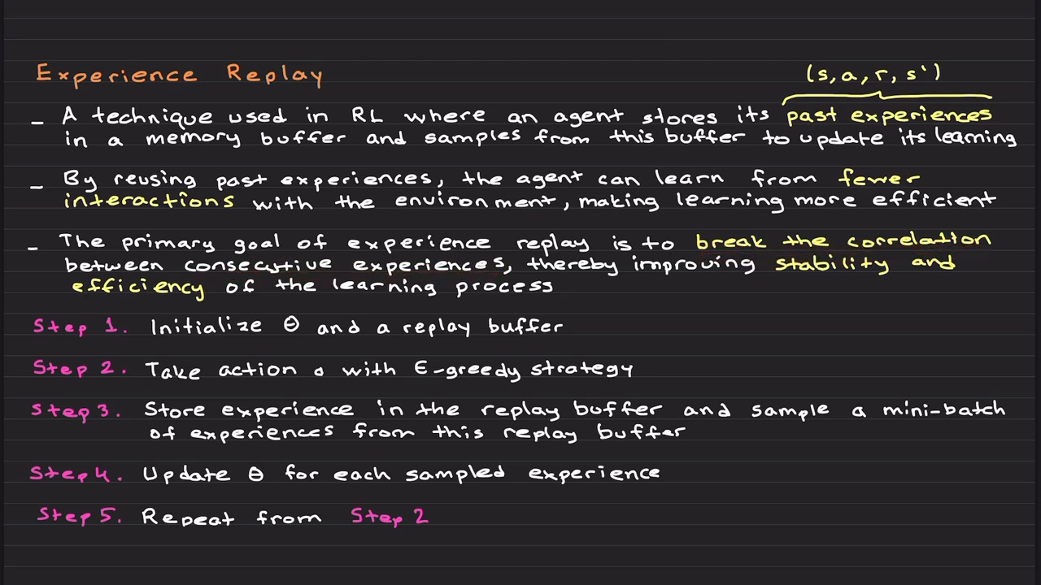
{"action": "left_click_drag", "start_coordinate": [773, 279], "coordinate": [894, 280]}
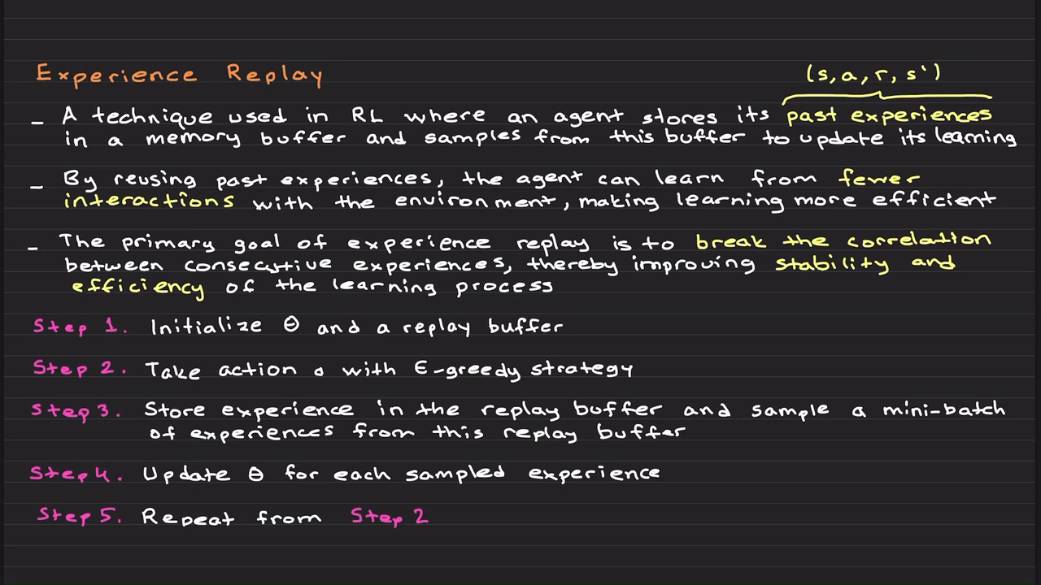
Highlight the empty replay buffer initialization, RBF features and the start of the main loop.
{"action": "left_click_drag", "start_coordinate": [387, 345], "coordinate": [534, 342]}
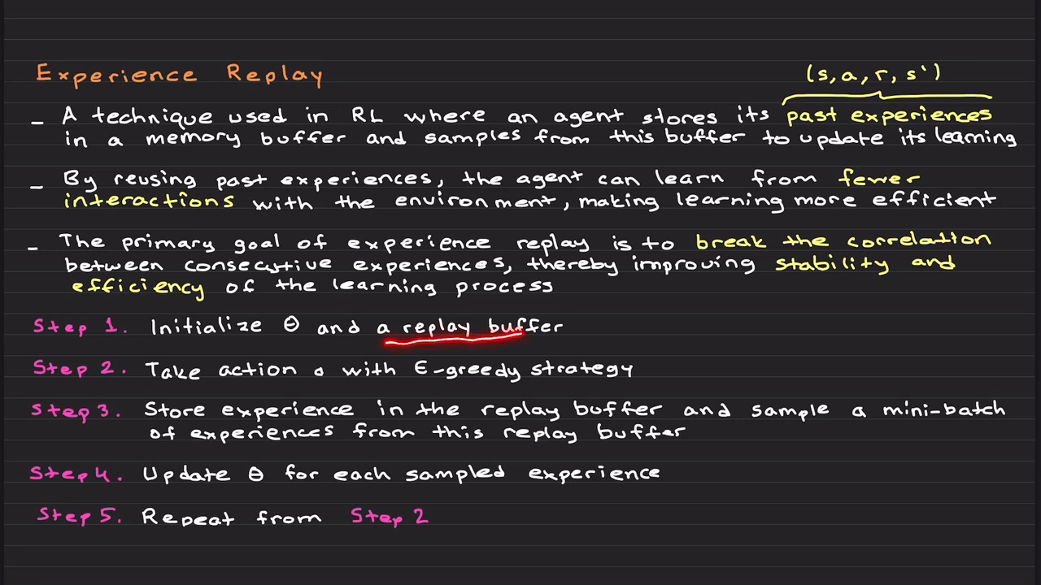
{"action": "left_click", "coordinate": [420, 387]}
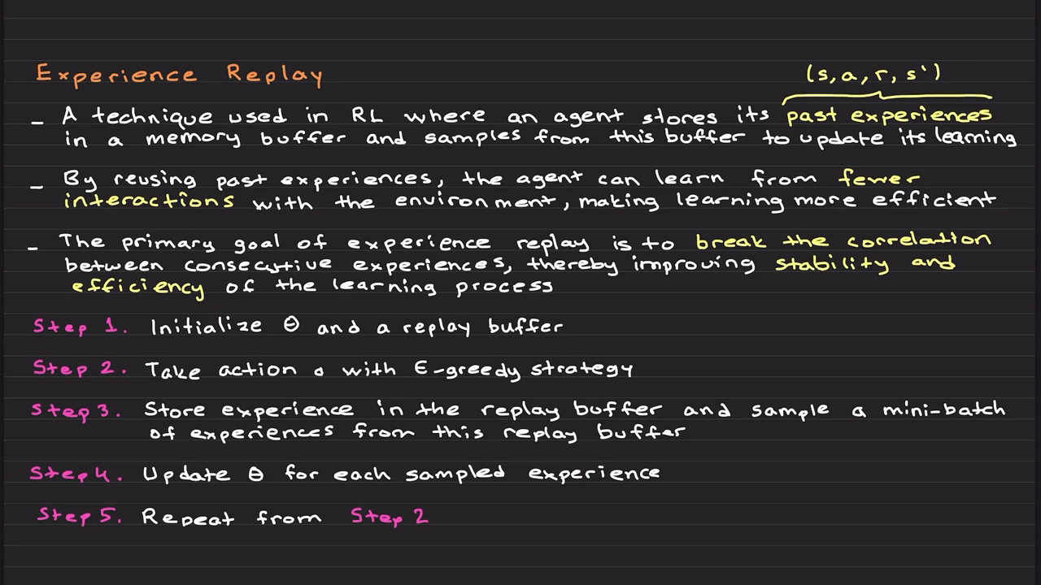
{"action": "left_click_drag", "start_coordinate": [366, 488], "coordinate": [647, 488]}
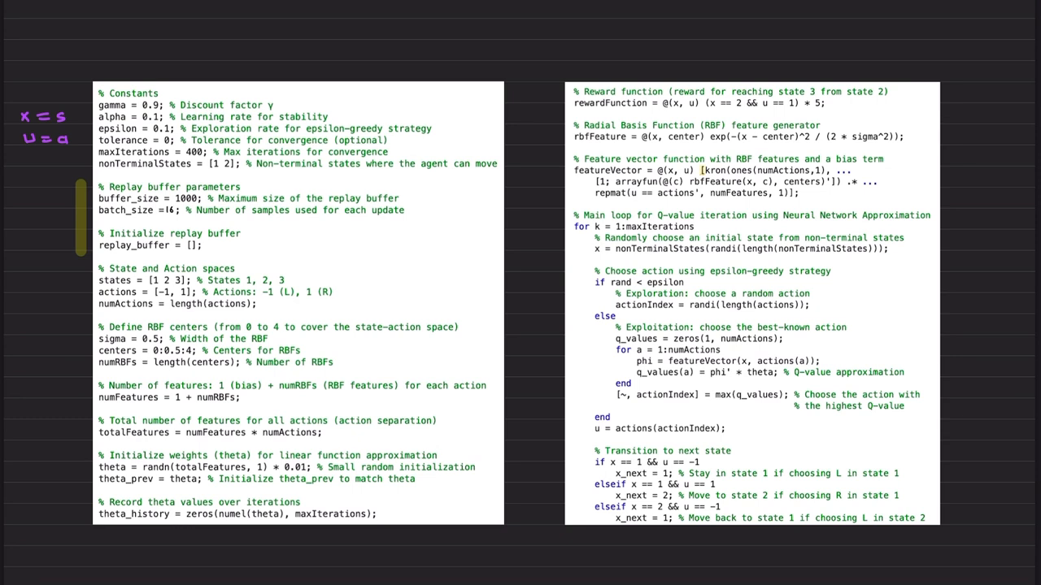
Bring back the Experience Replay notes page with its definition bullets and five algorithm steps.
{"action": "left_click", "coordinate": [659, 475]}
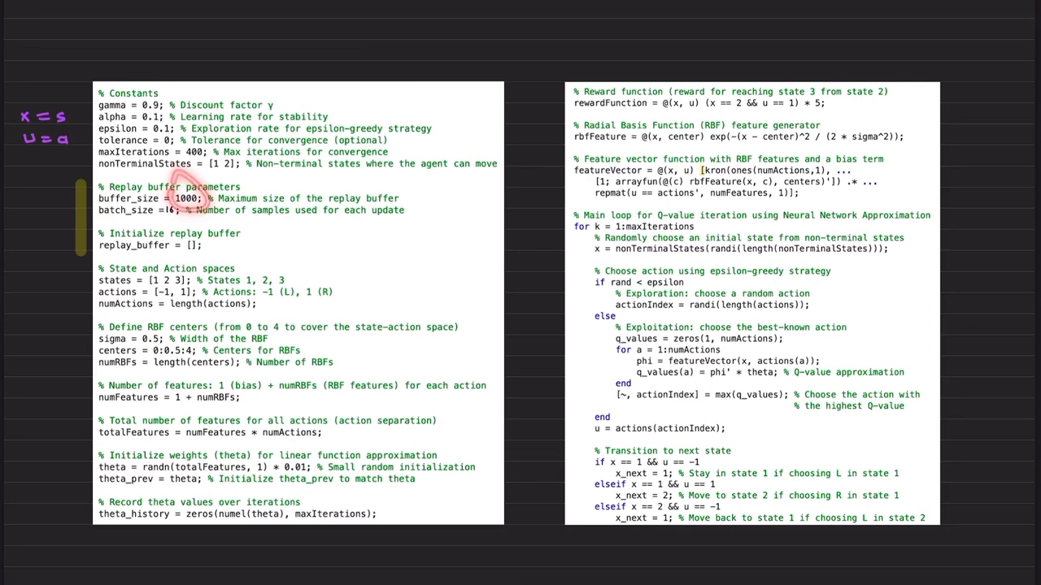
{"action": "scroll", "scroll_direction": "down", "scroll_amount": 3}
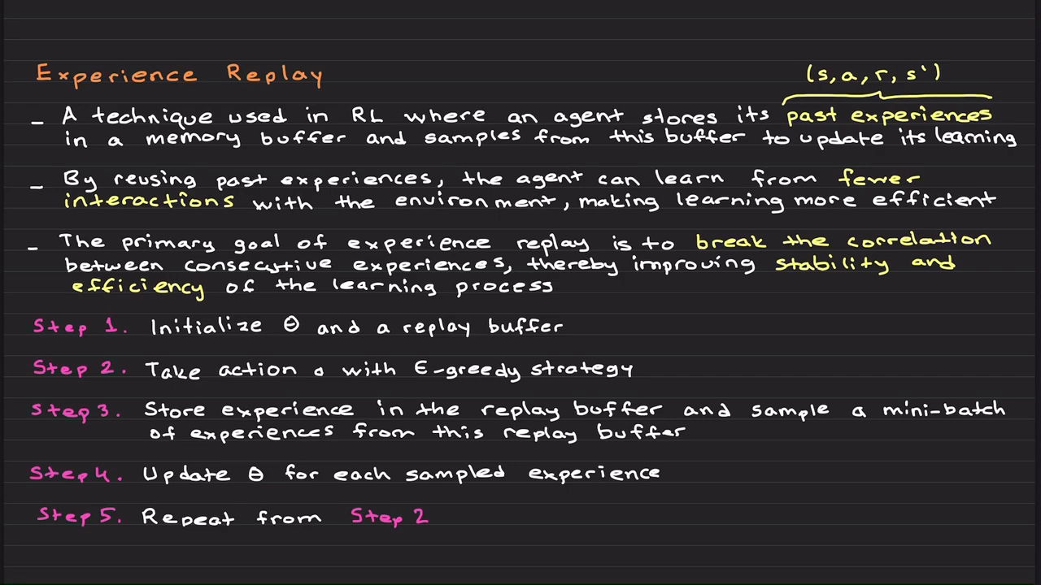
Show the code storing experiences, trimming the buffer, sampling a mini-batch and updating theta.
{"action": "left_click_drag", "start_coordinate": [338, 488], "coordinate": [374, 488]}
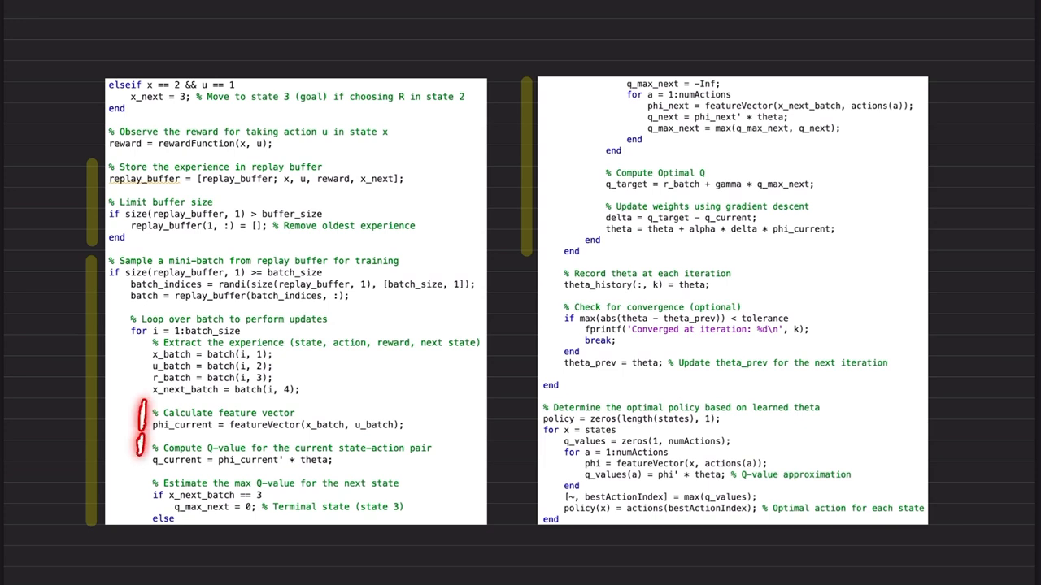
Show the closing code displaying the optimal policy and plotting theta_history over iterations.
{"action": "left_click_drag", "start_coordinate": [171, 317], "coordinate": [236, 342]}
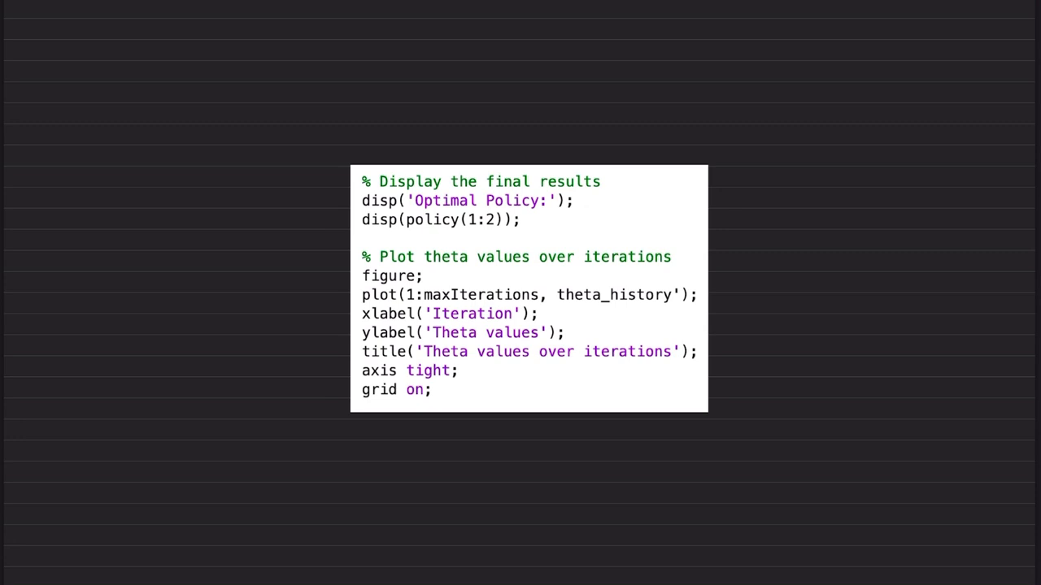
Show the standard neural Q-learning theta plot over 400 iterations with optimal policy 1 and 1.
{"action": "left_click_drag", "start_coordinate": [578, 333], "coordinate": [621, 268]}
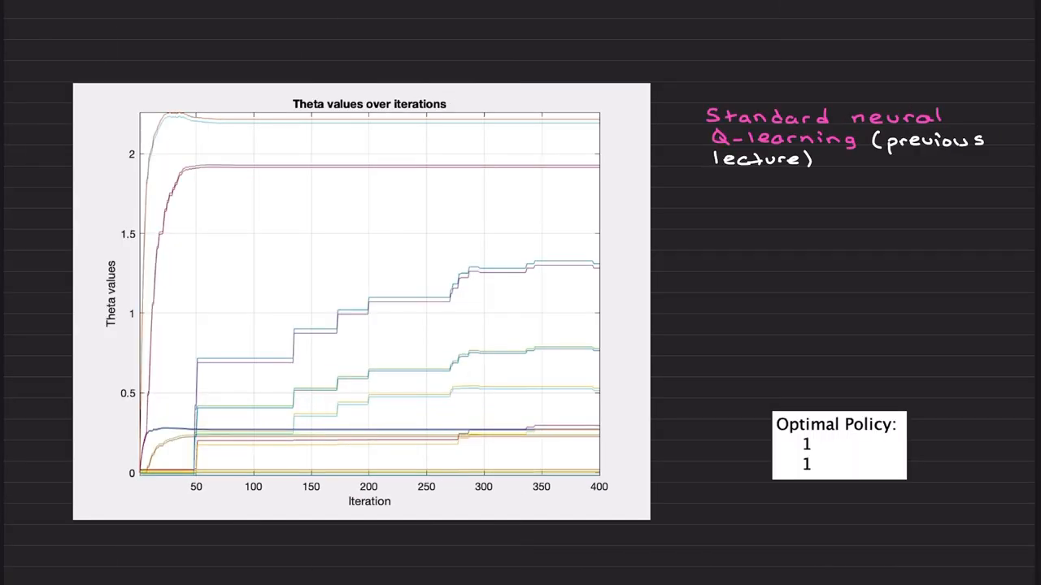
Show the experience-replay theta plot converging quickly, with the same optimal policy 1 and 1.
{"action": "left_click_drag", "start_coordinate": [599, 114], "coordinate": [599, 355]}
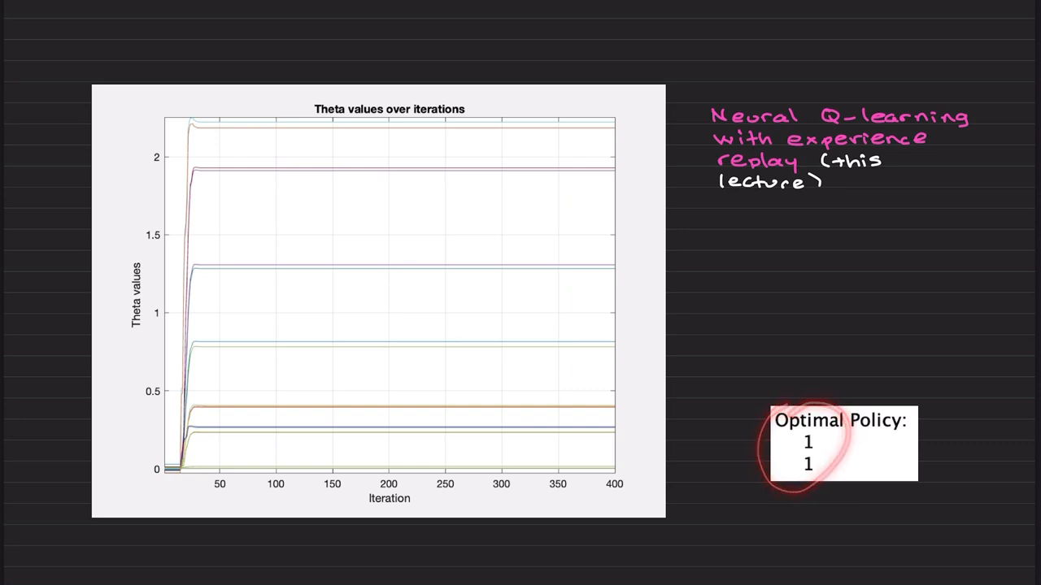
{"action": "left_click", "coordinate": [813, 442]}
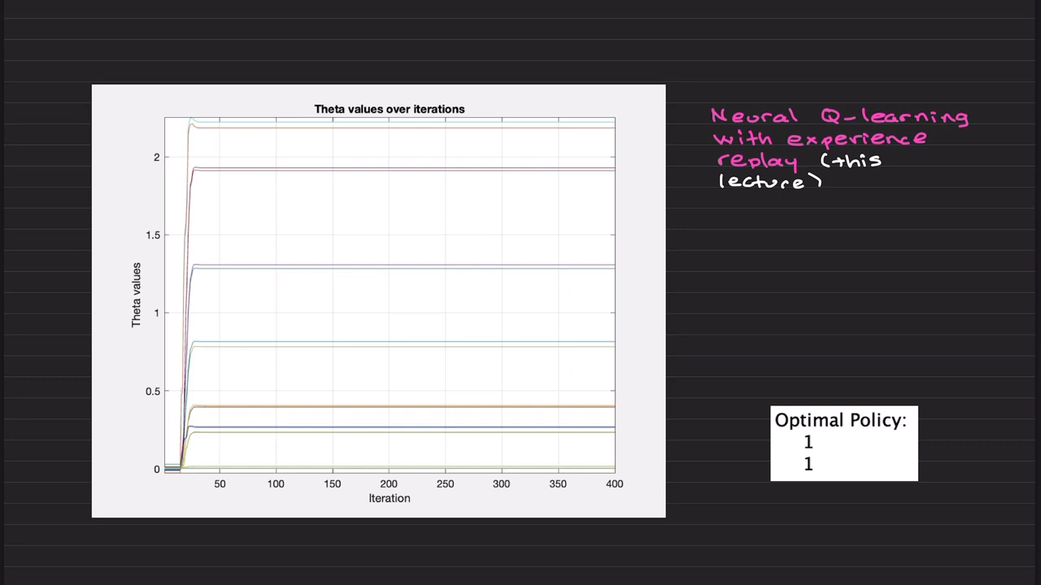